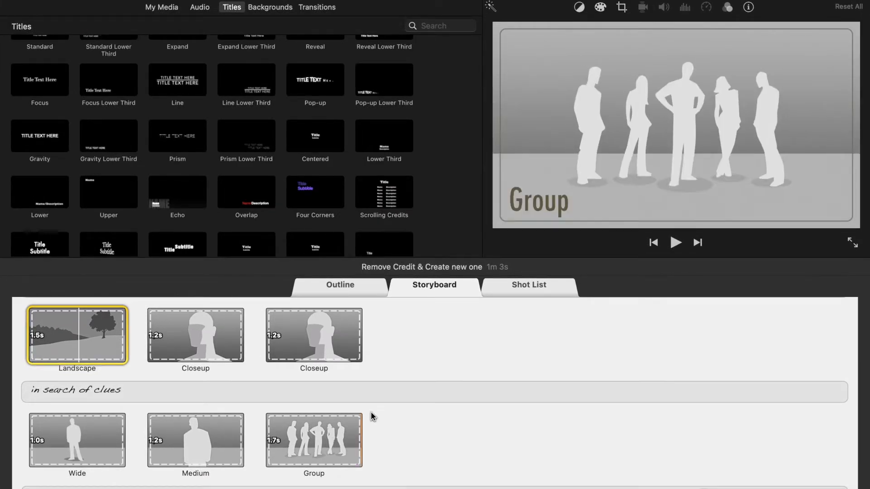
- Preview the trailer from the Action shot before The Quest, then stop playback
scroll("down", 3)
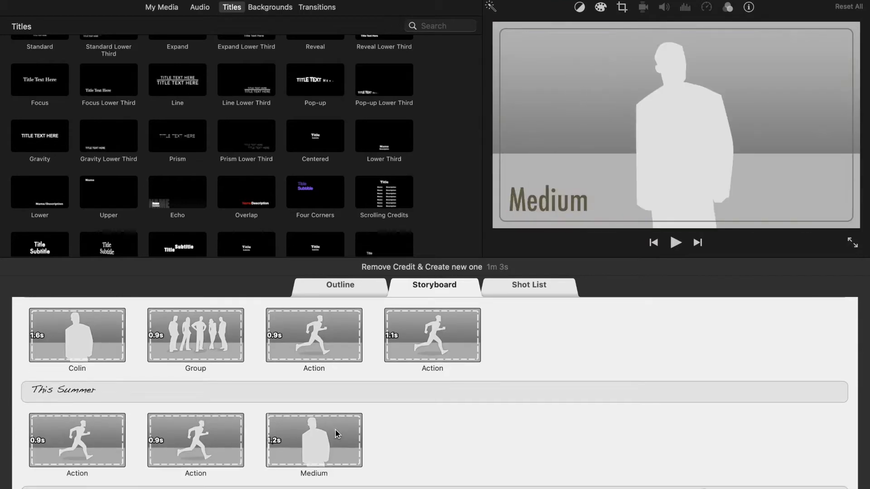
left_click(335, 447)
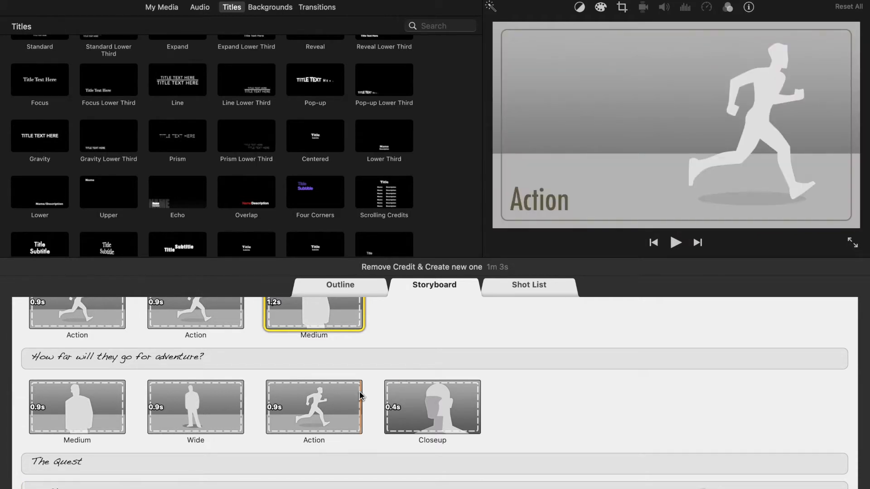
left_click(314, 409)
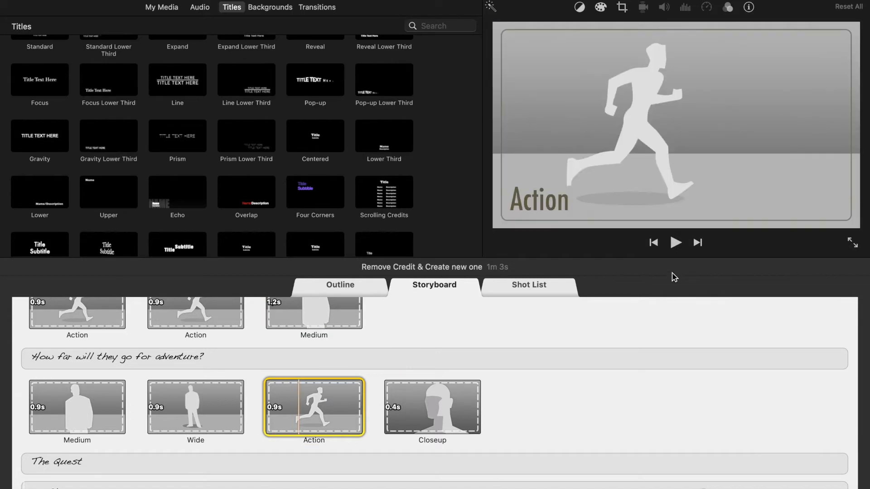
left_click(675, 243)
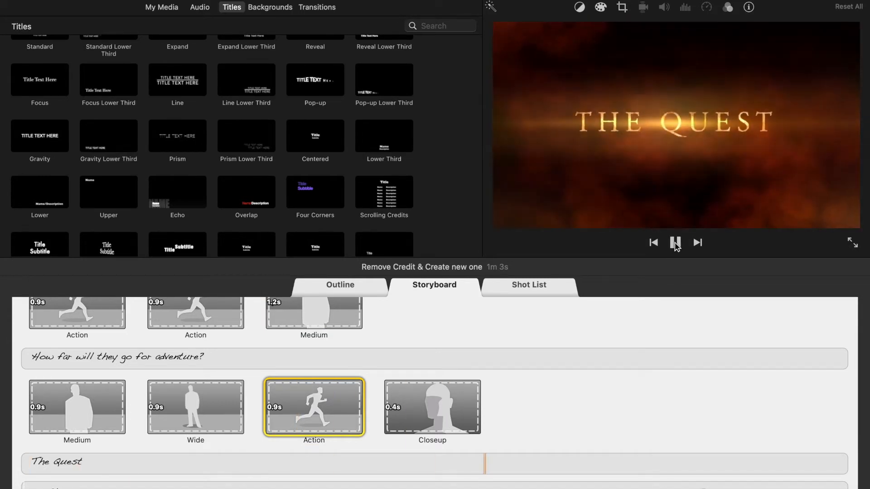
left_click(675, 243)
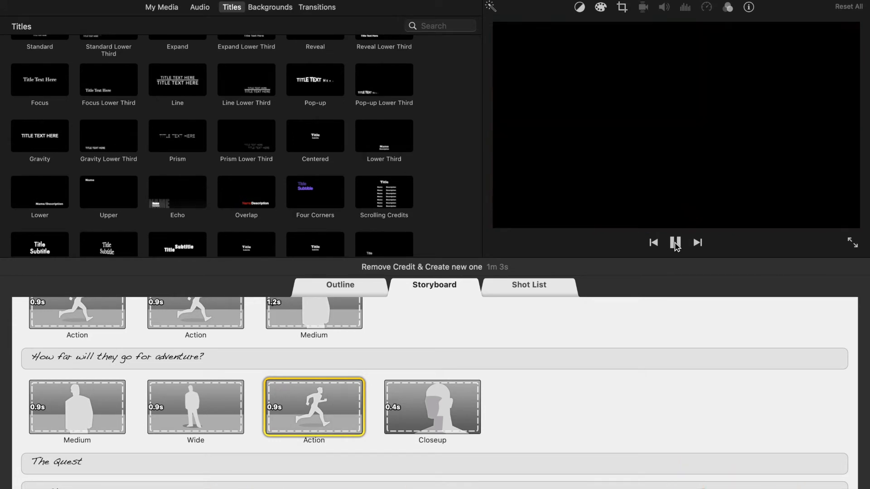
left_click(675, 243)
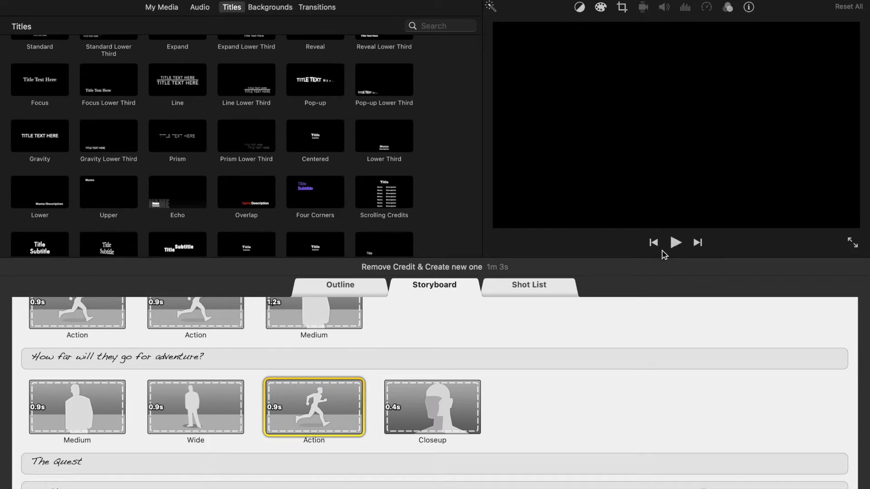
mouse_move(518, 341)
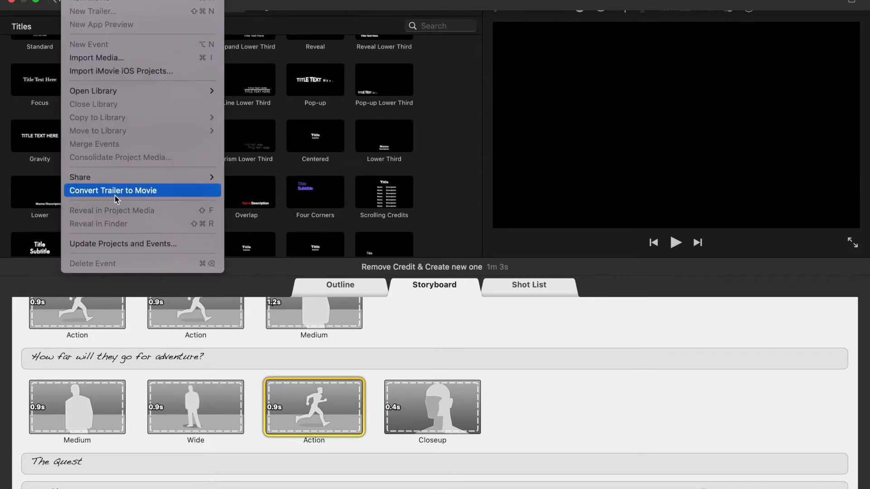
- Convert the trailer to a regular movie via File > Convert Trailer to Movie
left_click(113, 191)
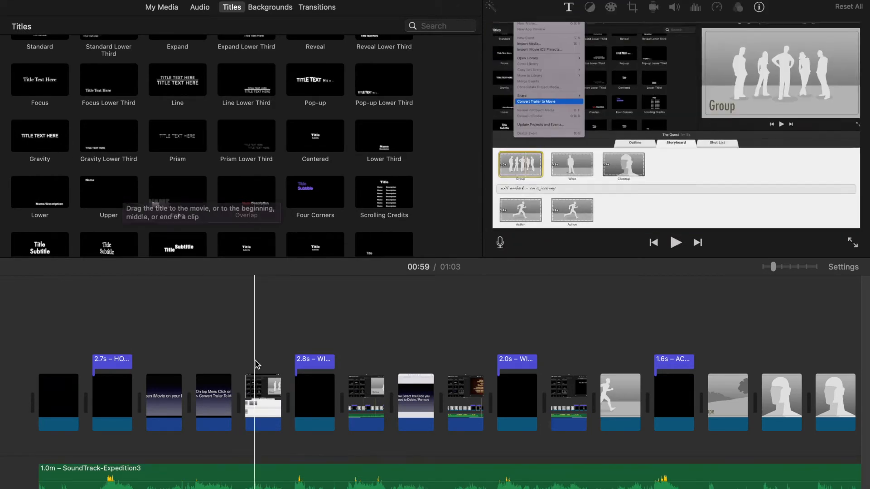
left_click(550, 100)
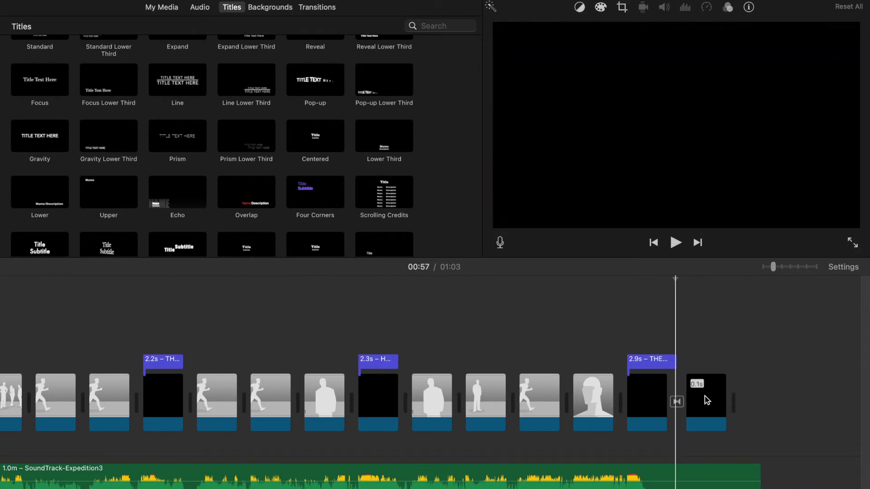
left_click(591, 402)
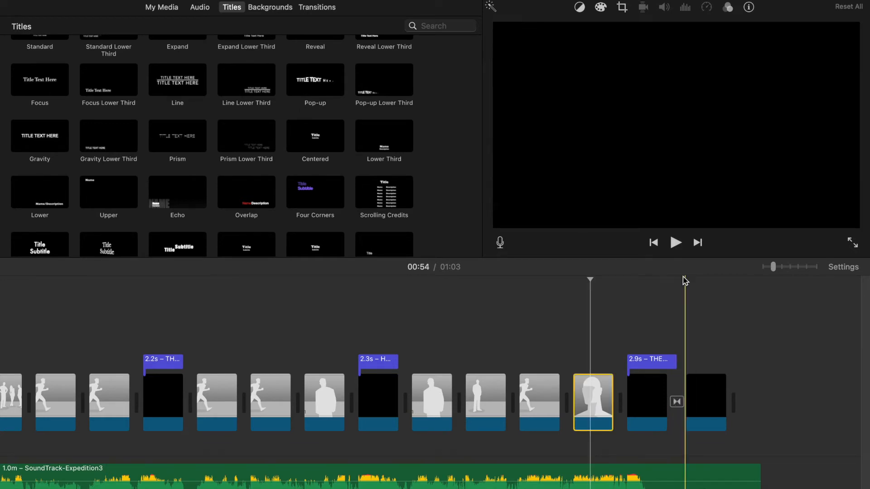
left_click(677, 243)
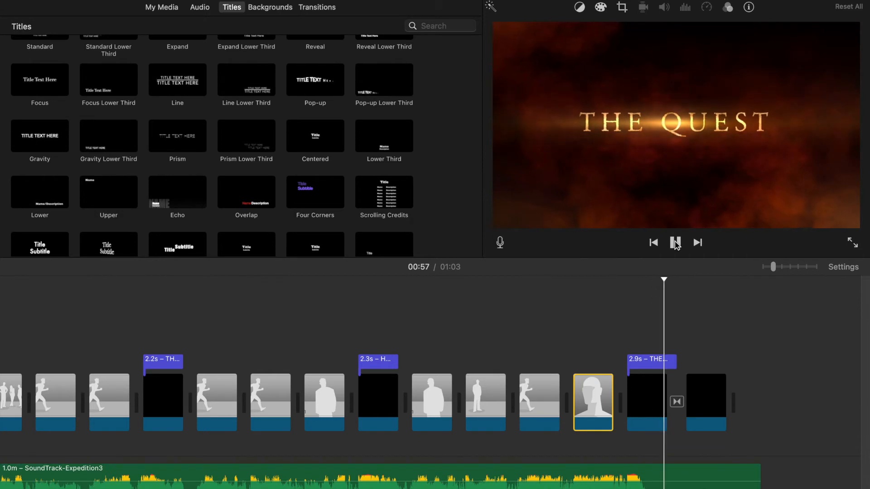
left_click(675, 243)
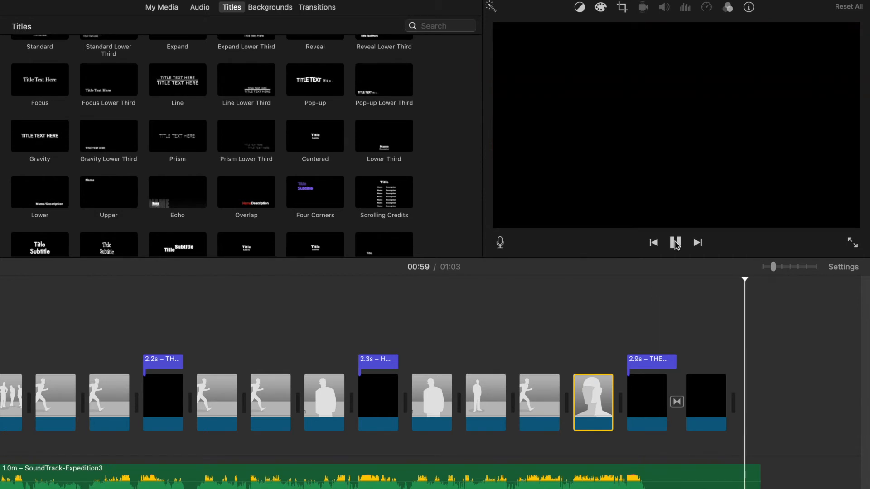
left_click(675, 243)
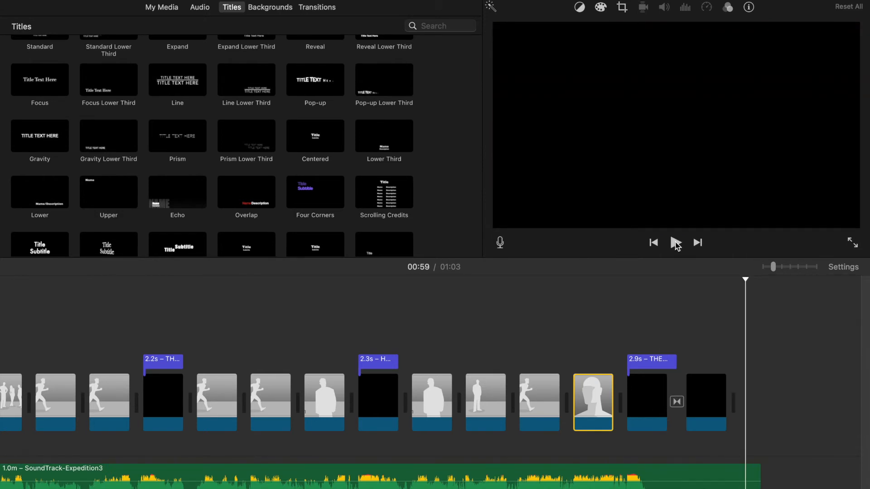
left_click(705, 402)
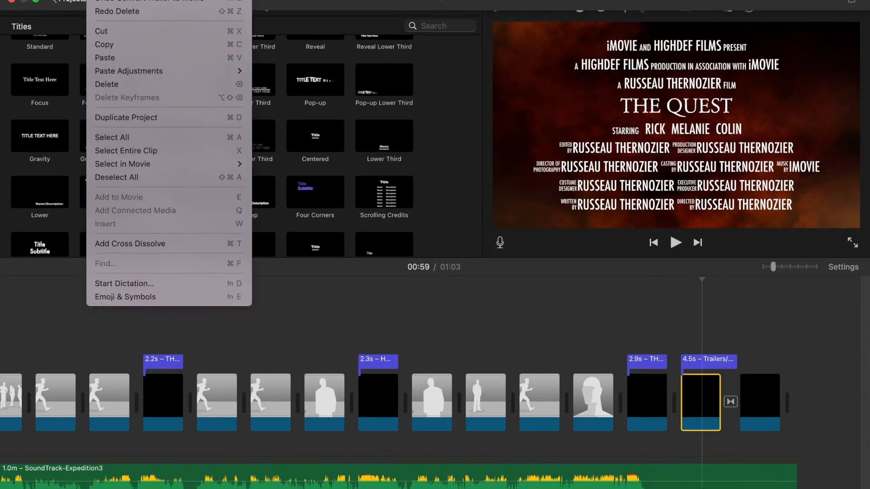
mouse_move(131, 117)
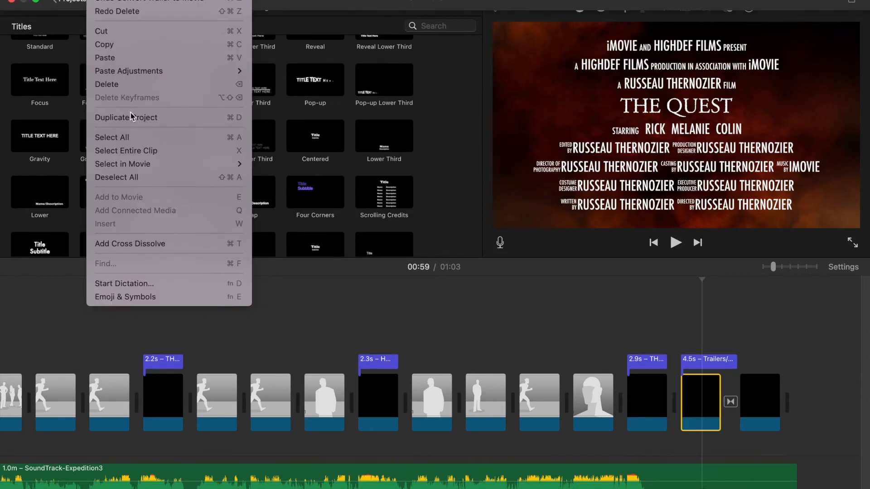
mouse_move(125, 94)
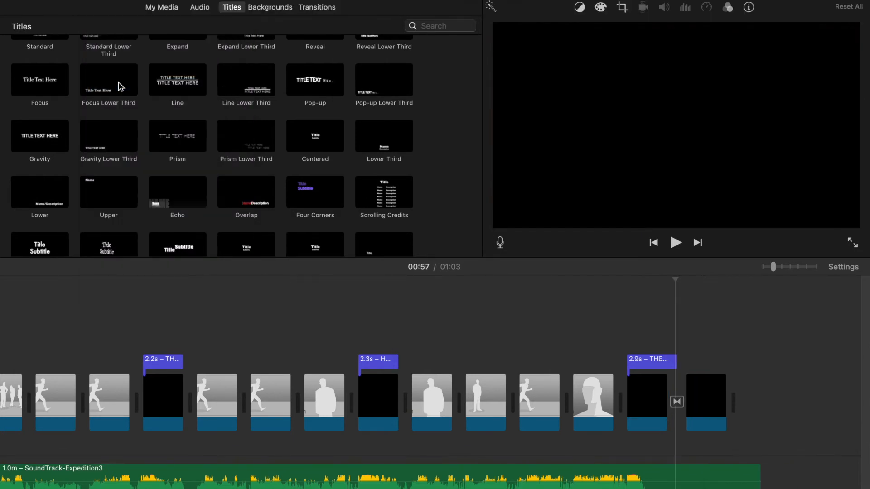
- Redo deleting the 4.5-second credits clip and replay the ending through The Quest title
left_click(594, 404)
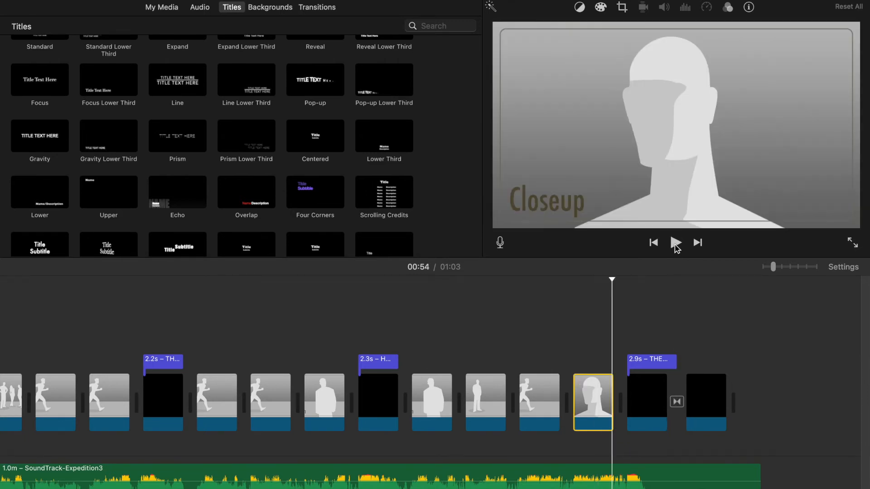
left_click(675, 243)
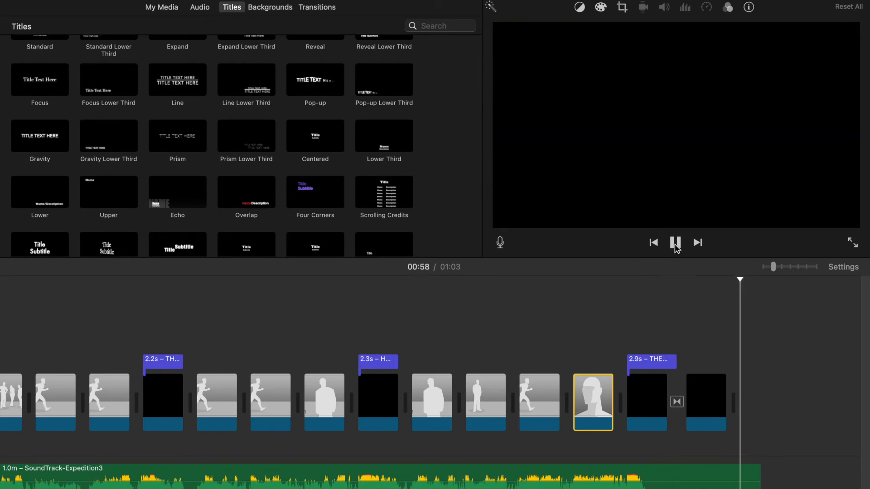
left_click(676, 243)
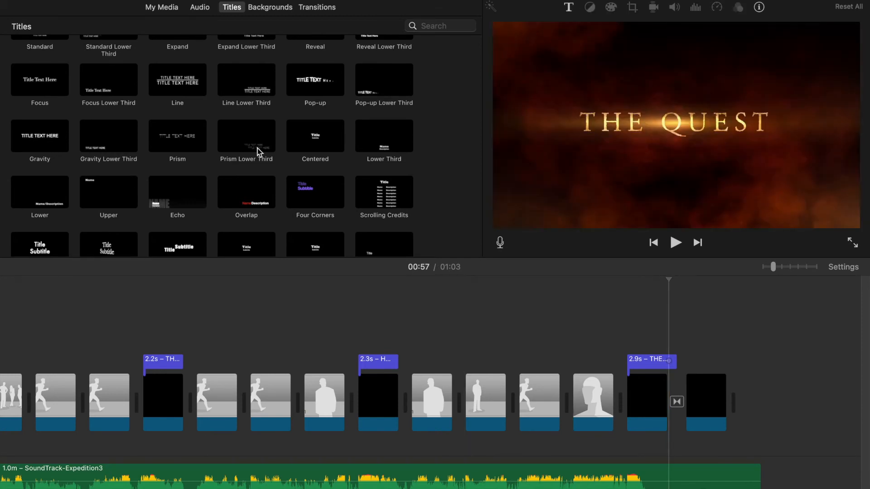
mouse_move(310, 85)
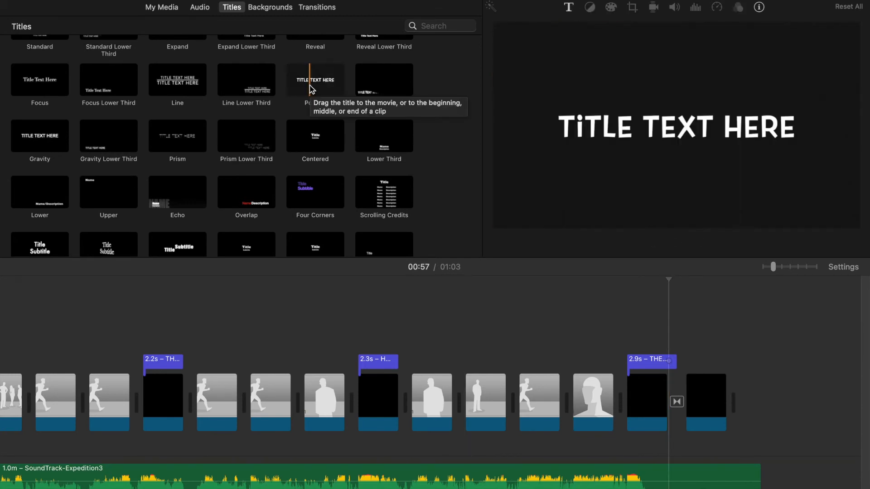
- Place a Pop-up title on the final clip and enter ADD YOUR OWN TITLE
left_click(316, 79)
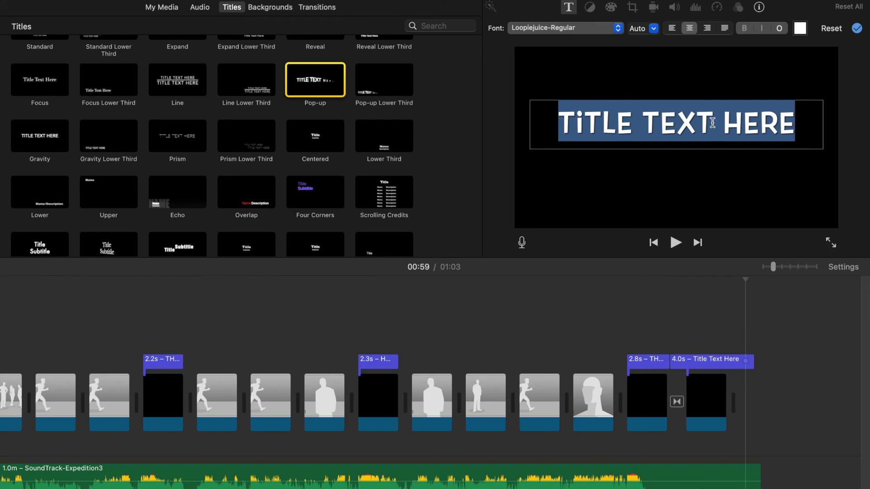
type("ADD YOUR")
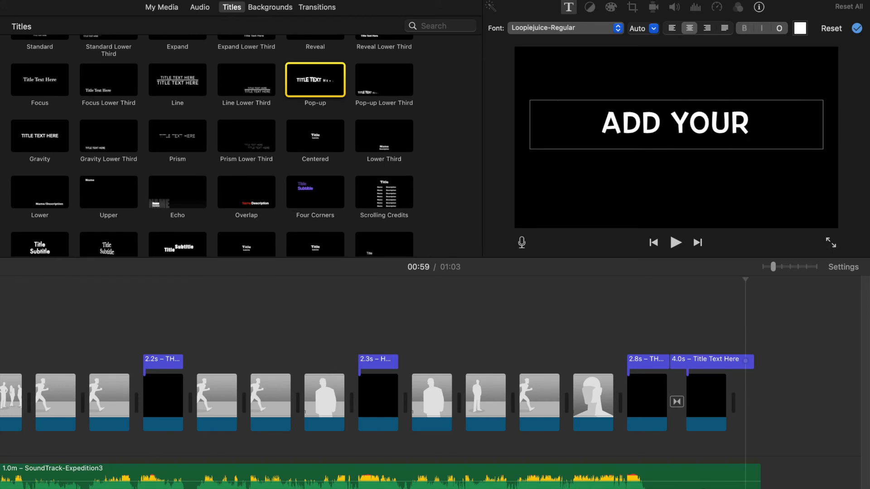
type("OWN")
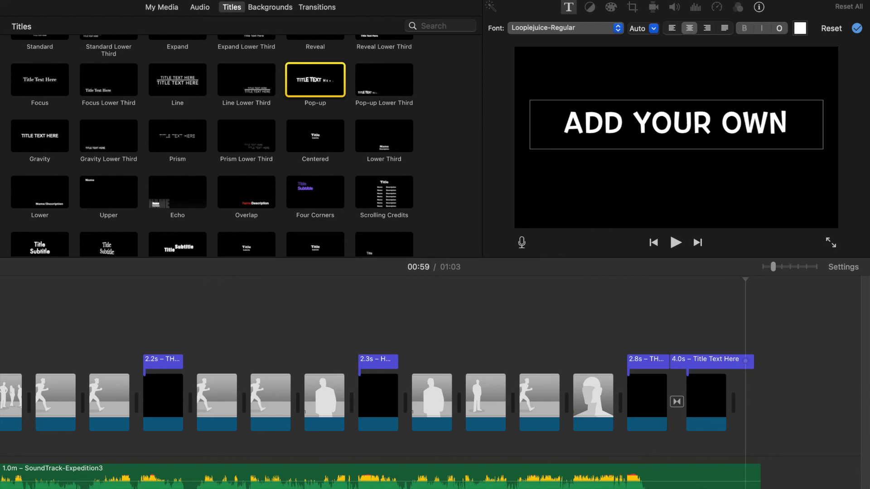
type("TiTE")
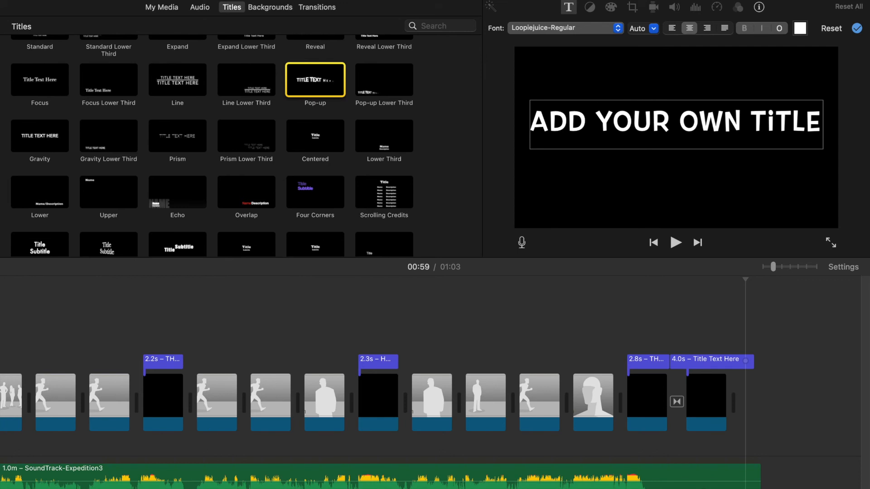
mouse_move(610, 367)
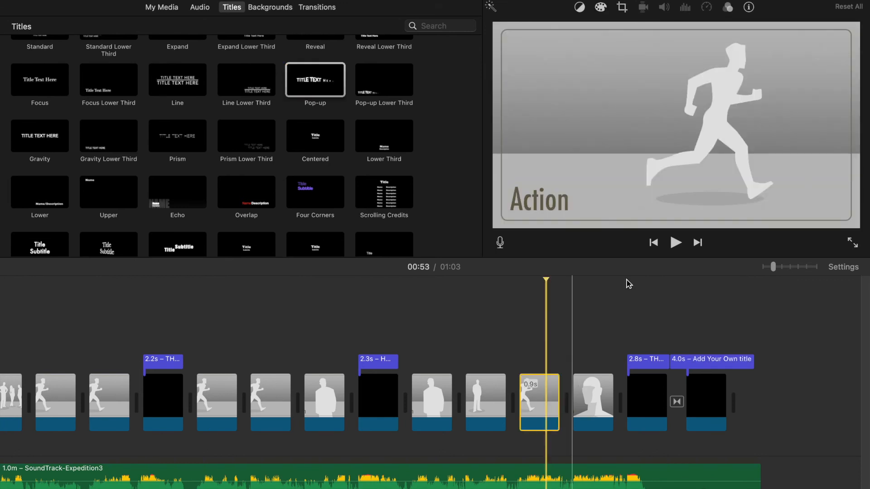
left_click(676, 243)
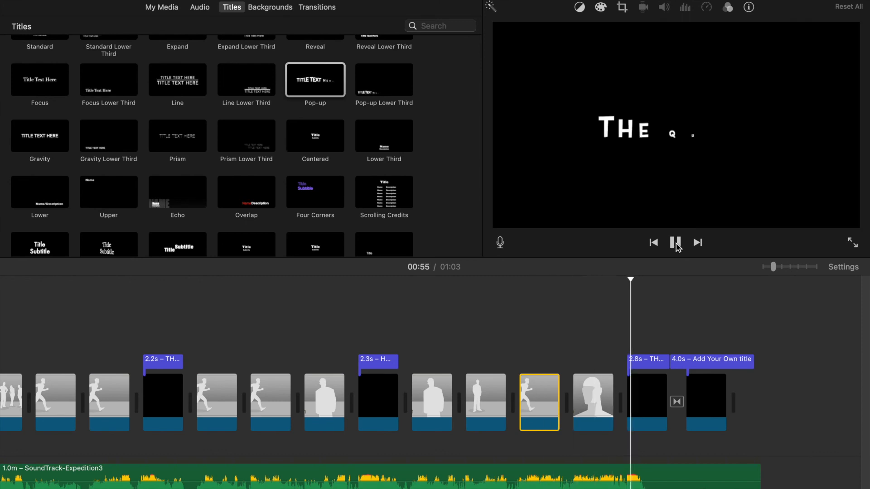